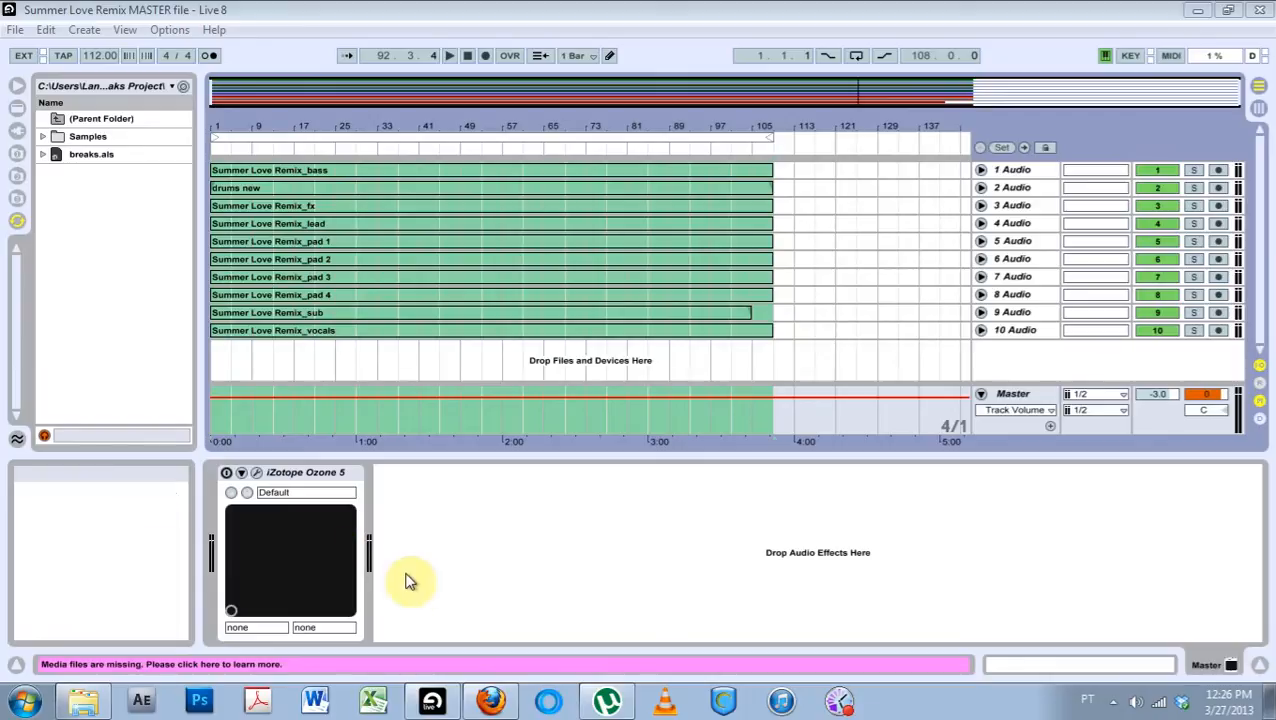
mouse_move(663, 162)
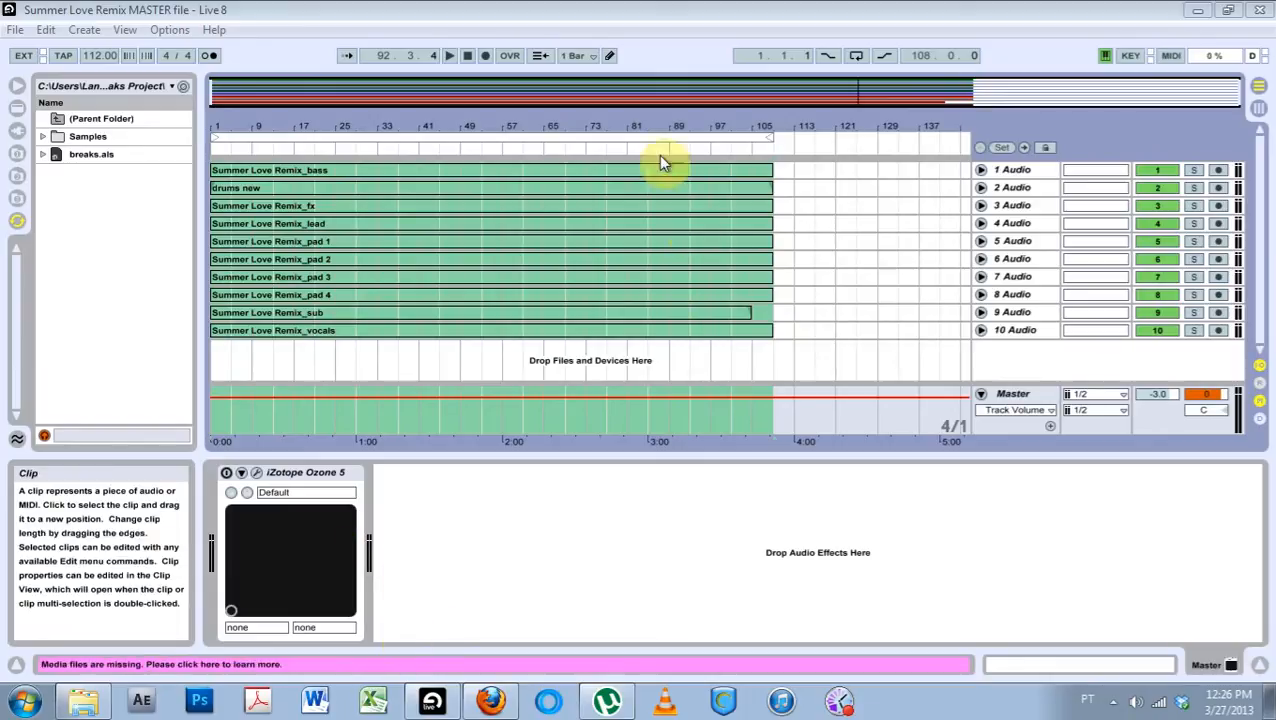
- Relink the missing bass clip to Summer Love Remix_bass.wav and confirm automatic replacement
click(505, 312)
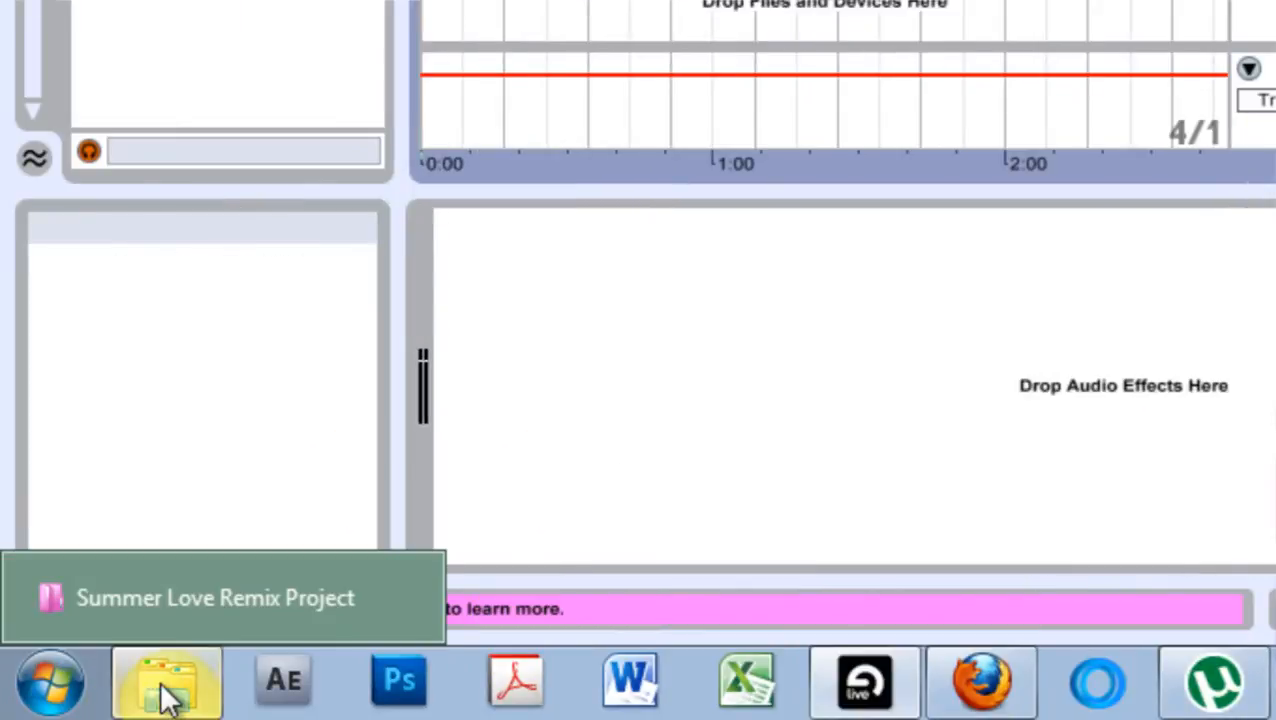
click(166, 681)
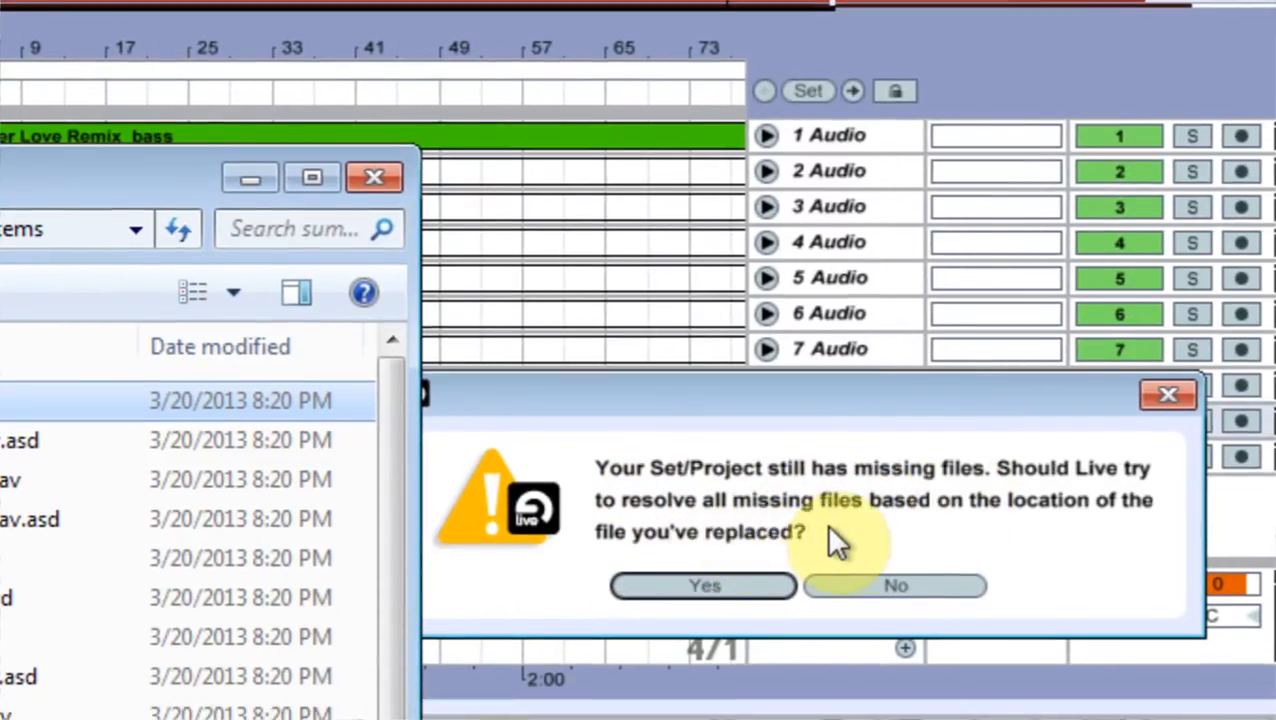
mouse_move(820, 515)
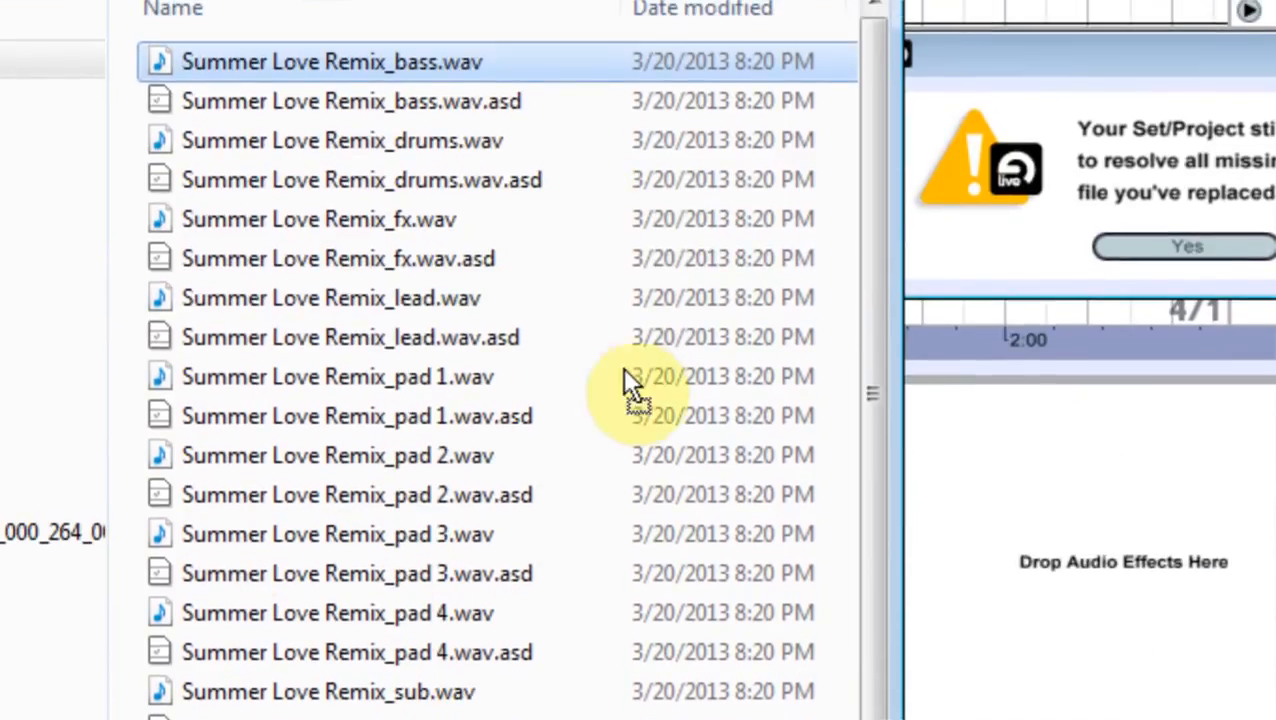
click(1185, 246)
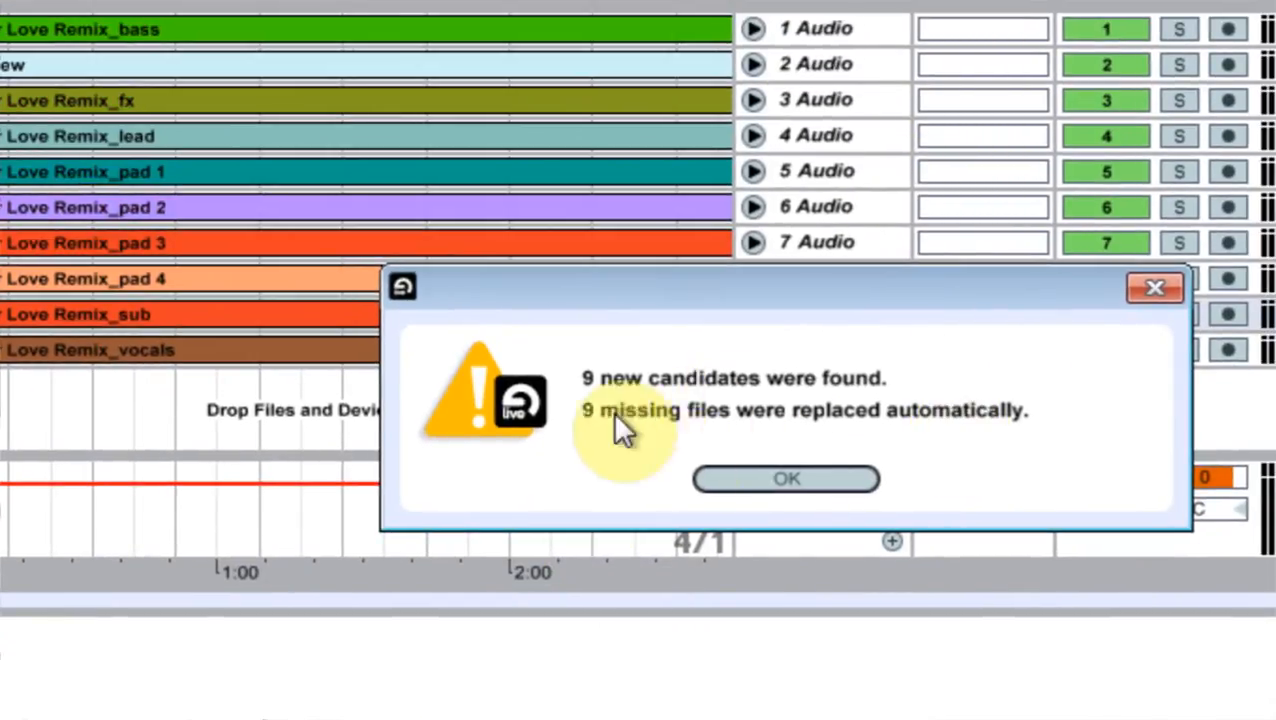
mouse_move(680, 480)
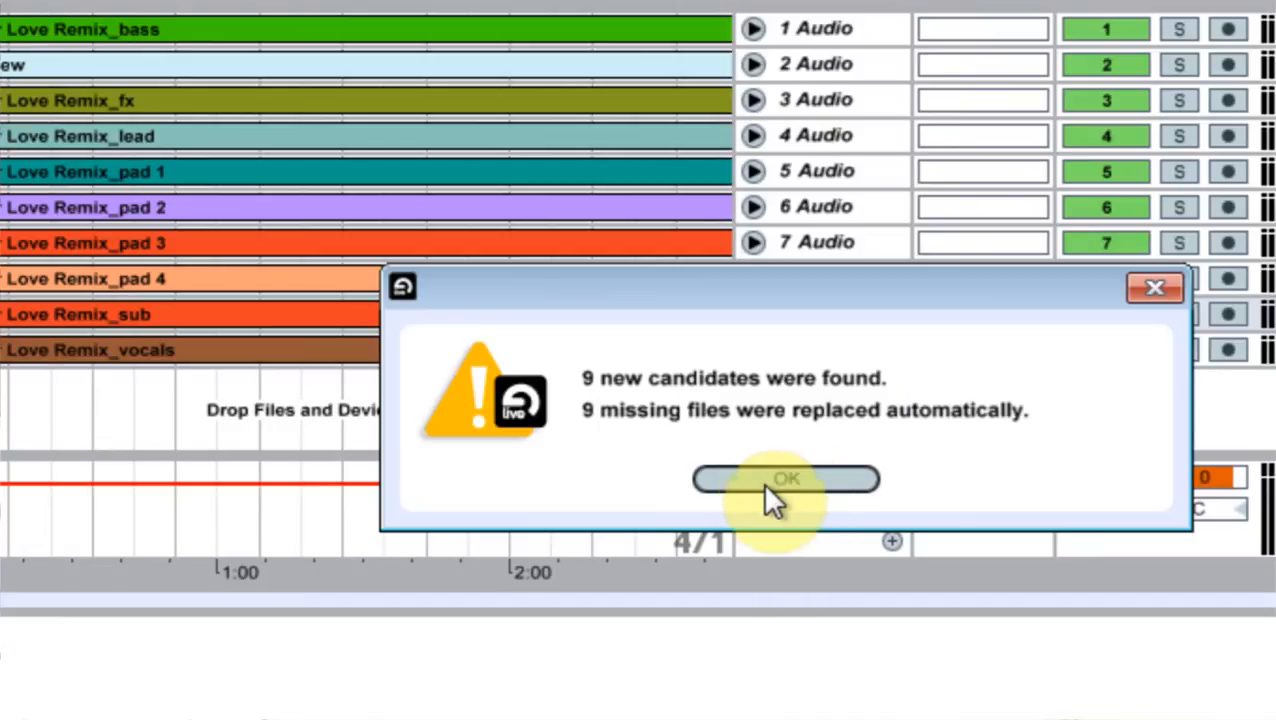
- Dismiss the '9 missing files were replaced automatically' summary dialog
click(785, 479)
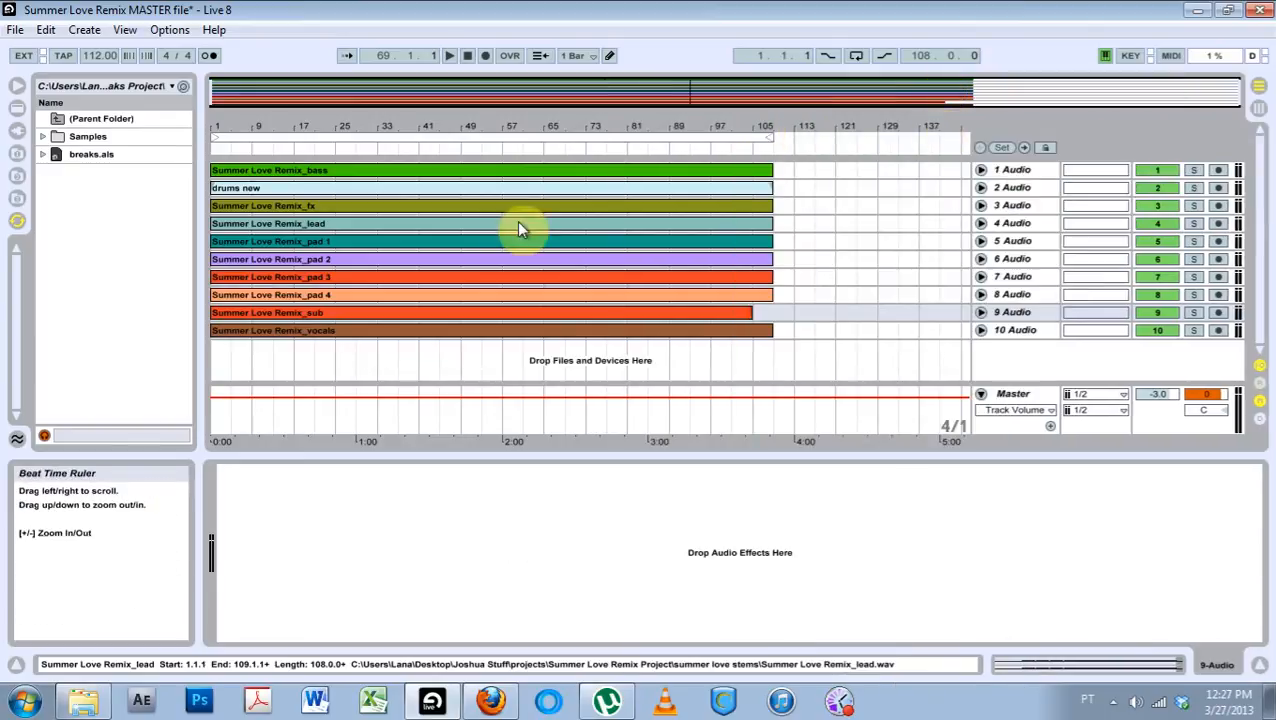
mouse_move(485, 240)
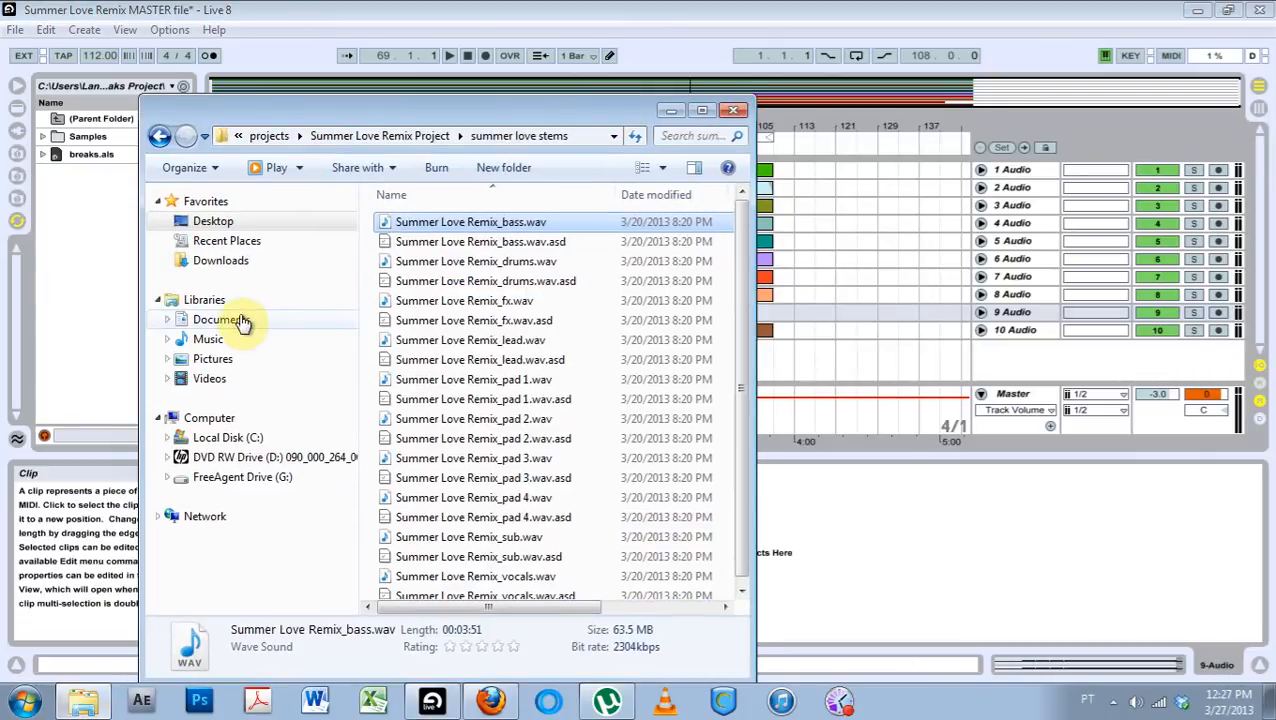
- Switch Explorer to the Documents library, then close the Explorer window
click(222, 318)
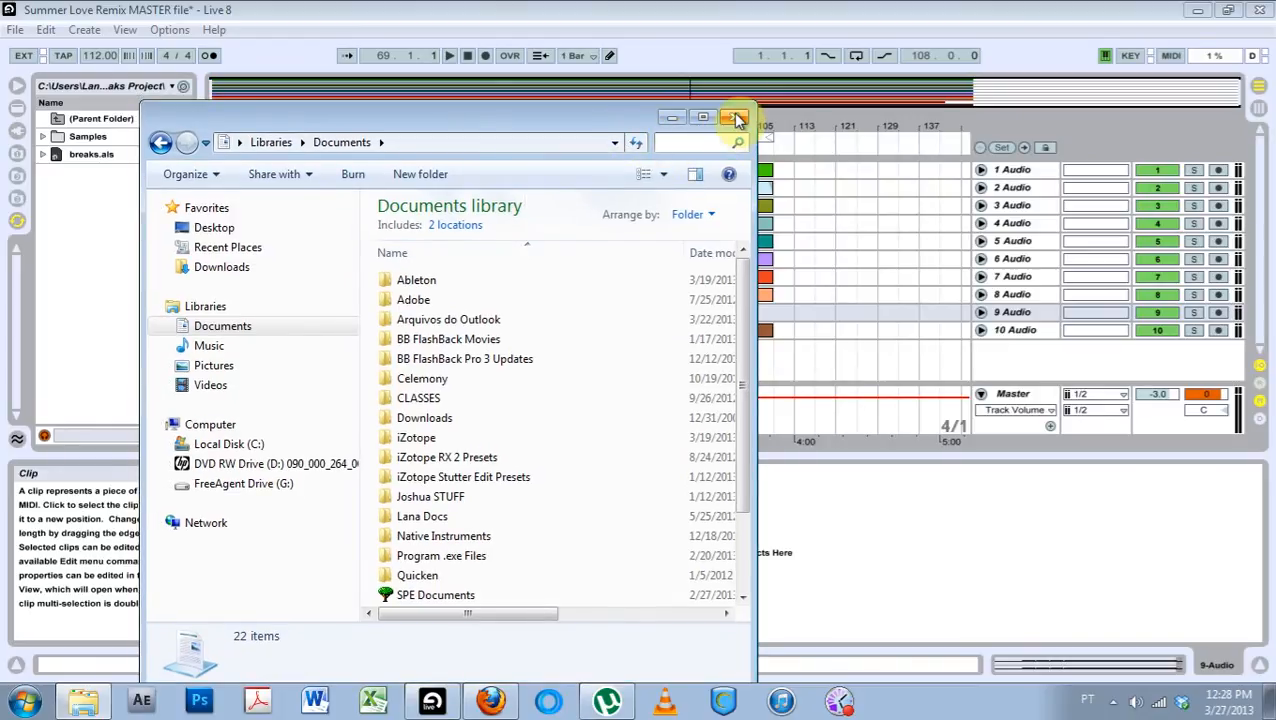
click(735, 117)
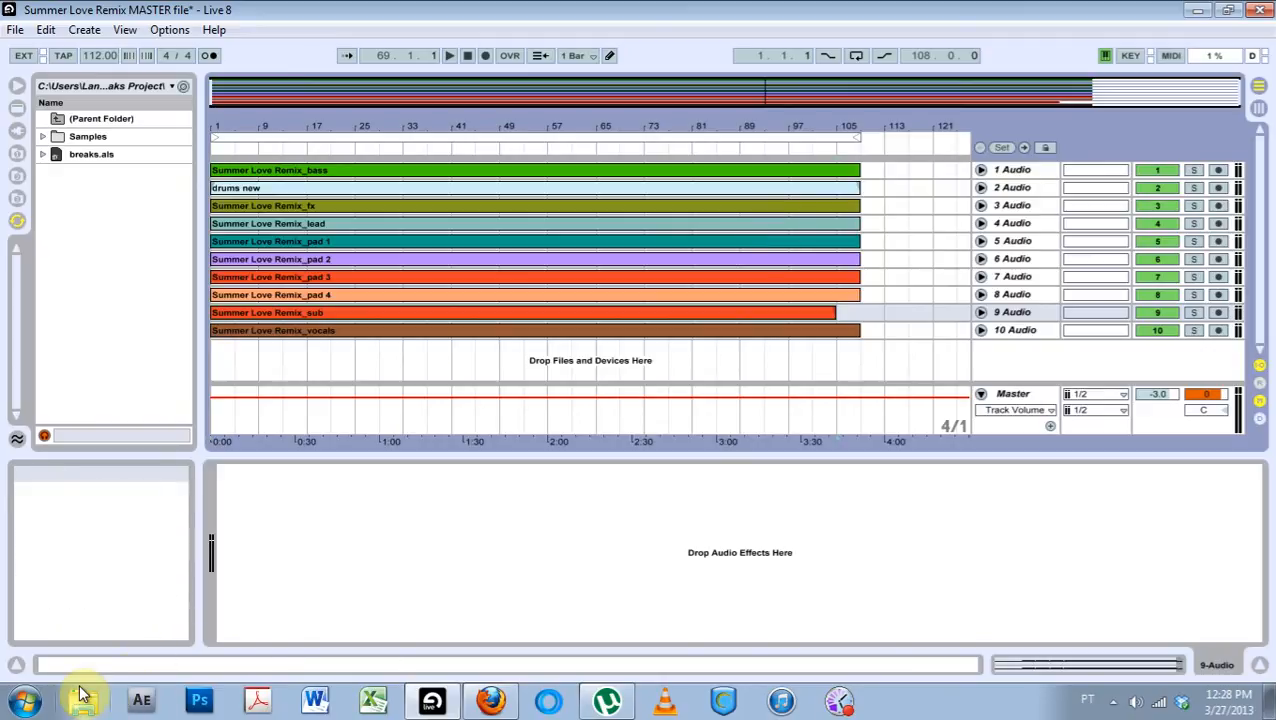
mouse_move(25, 660)
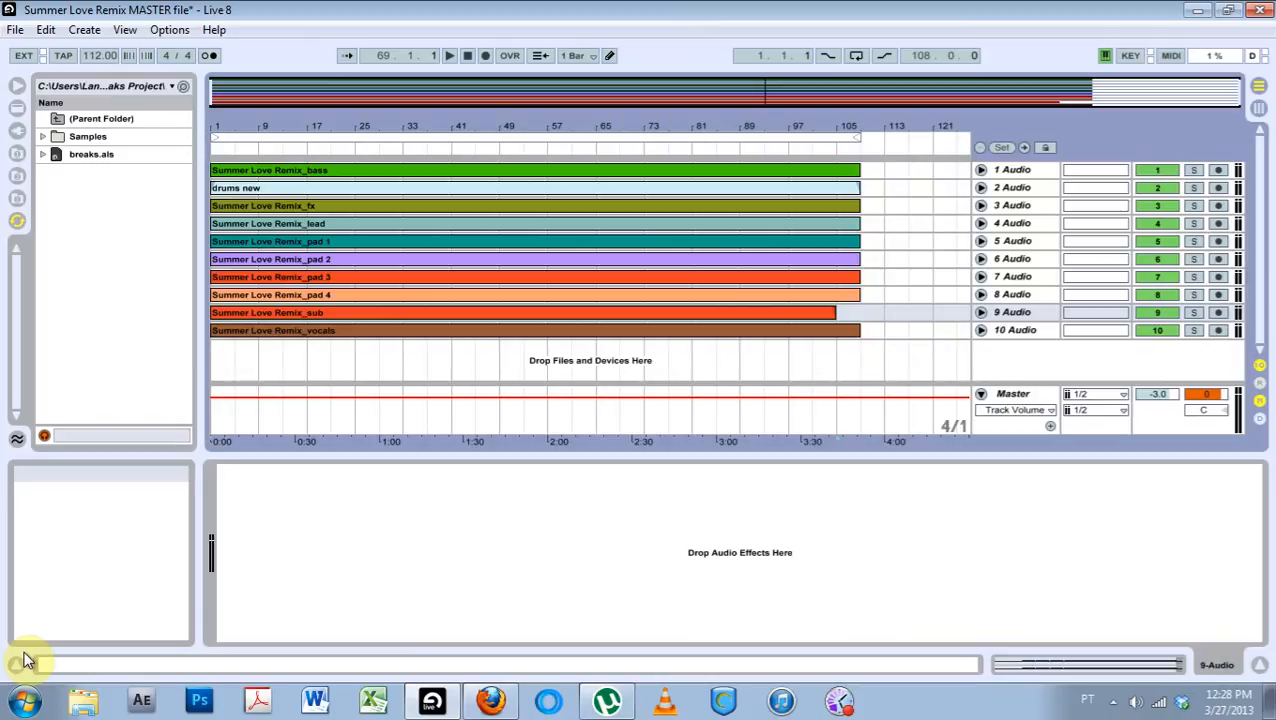